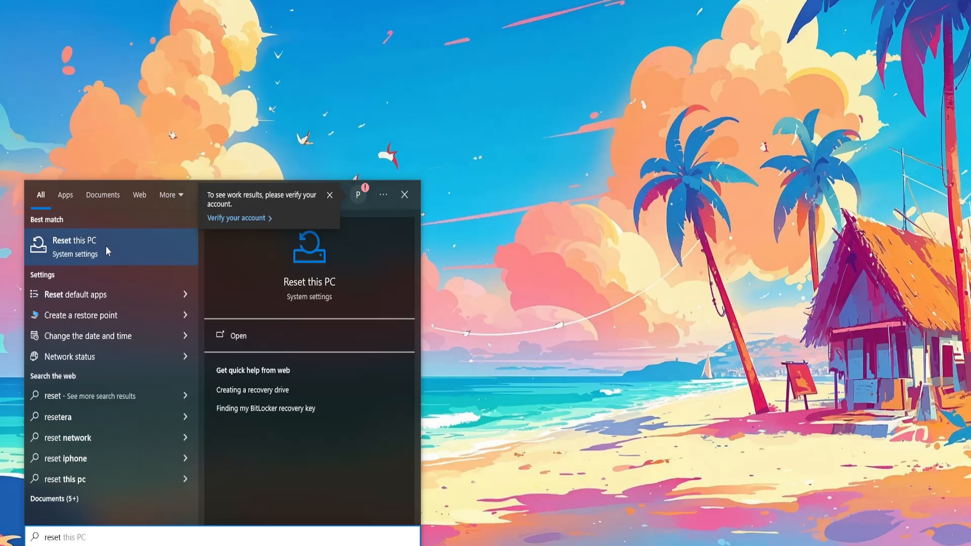
Open the Reset this PC search result to reach the Recovery settings page
click(74, 246)
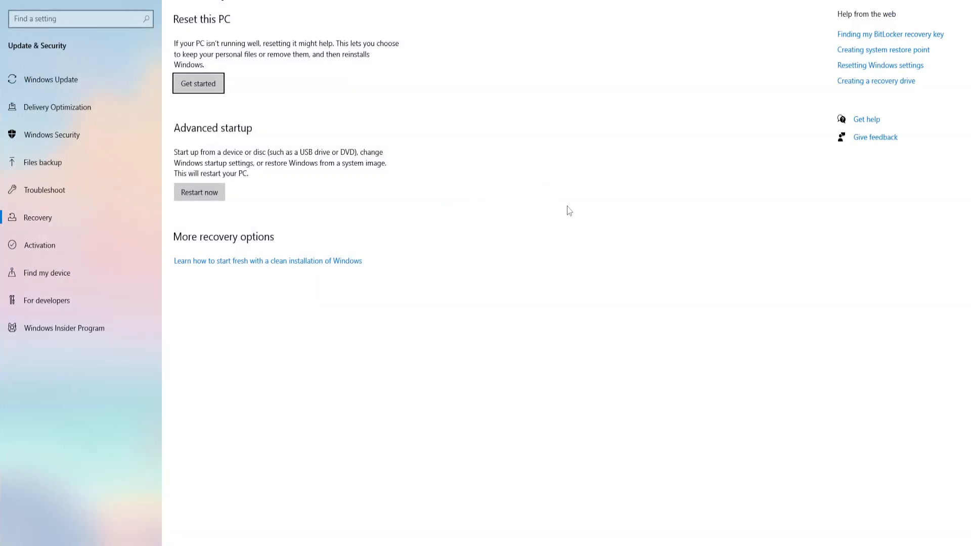
mouse_move(504, 214)
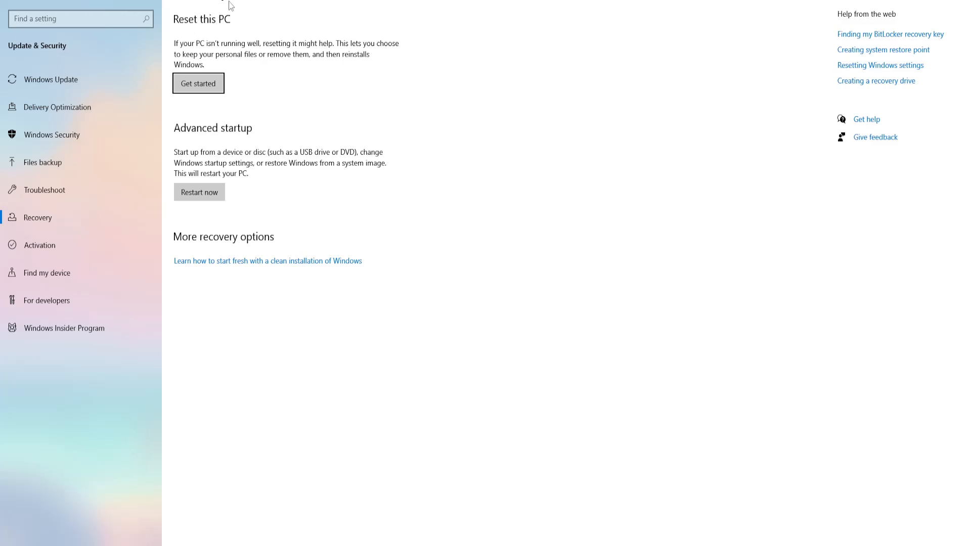
mouse_move(196, 52)
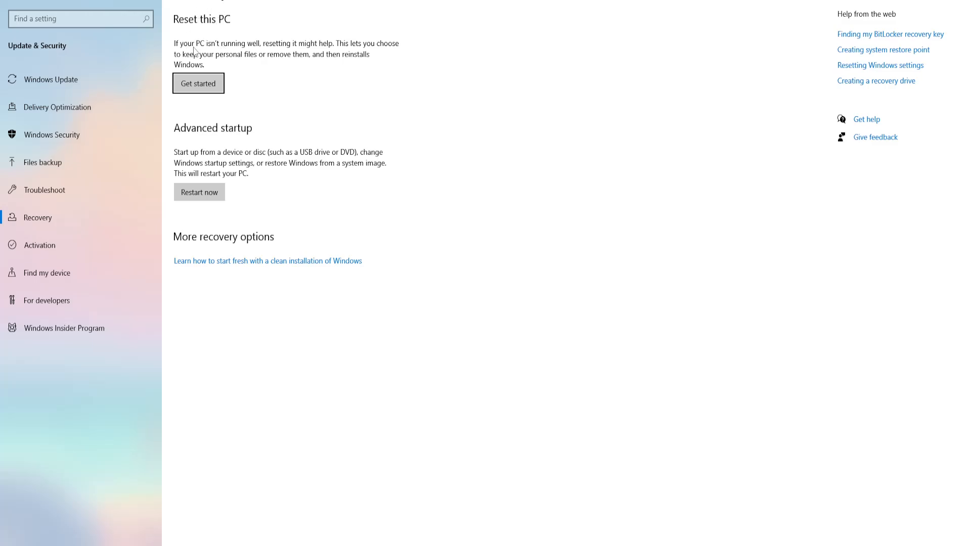
mouse_move(350, 50)
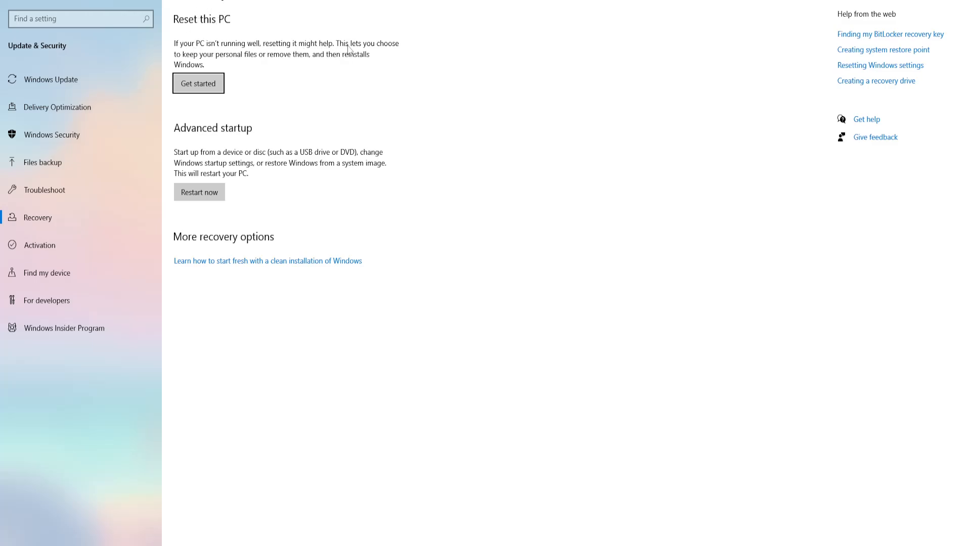
mouse_move(246, 63)
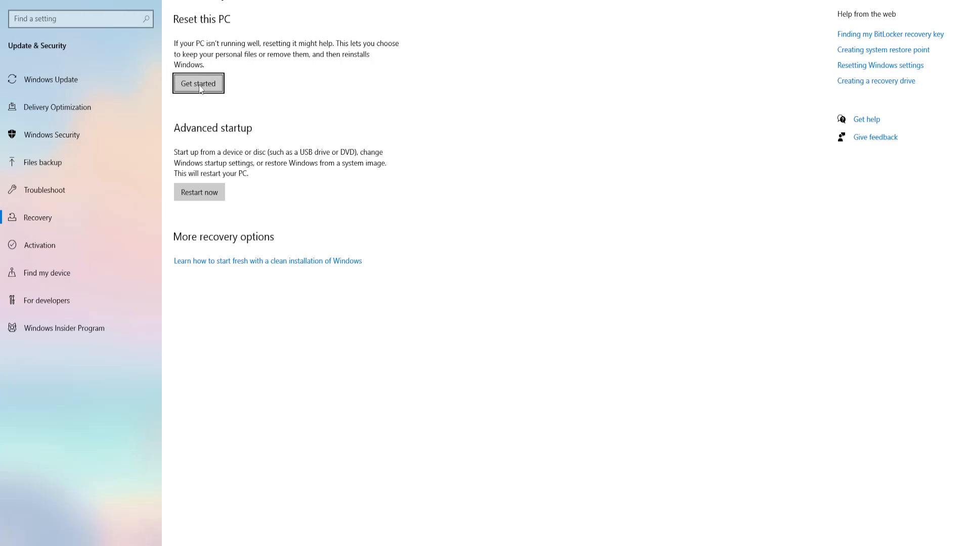
Start Reset this PC to bring up the Keep my files / Remove everything choice
click(198, 83)
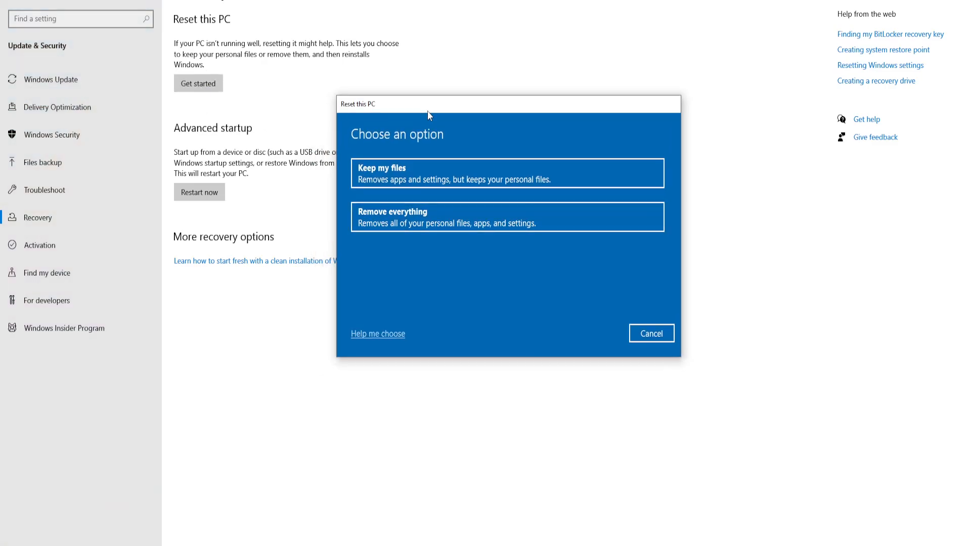
mouse_move(362, 180)
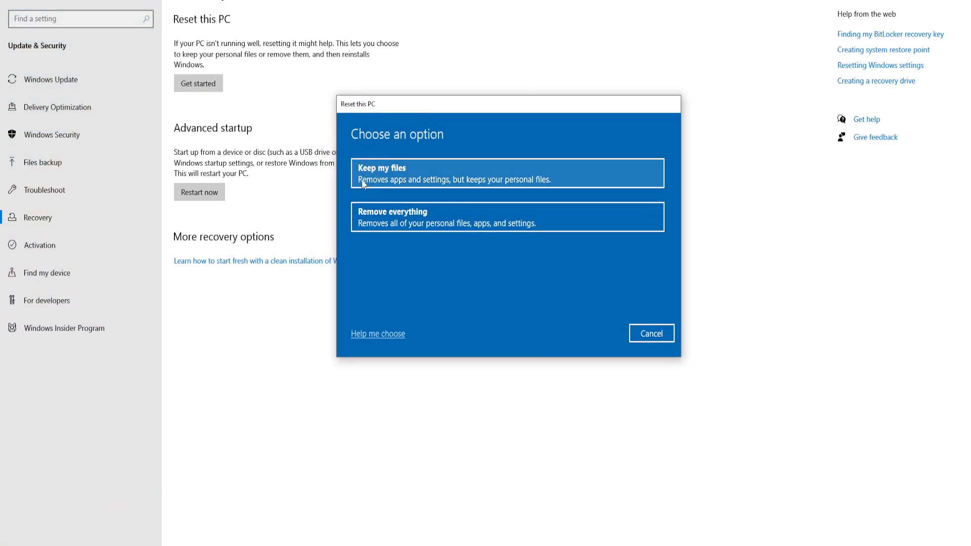
mouse_move(459, 188)
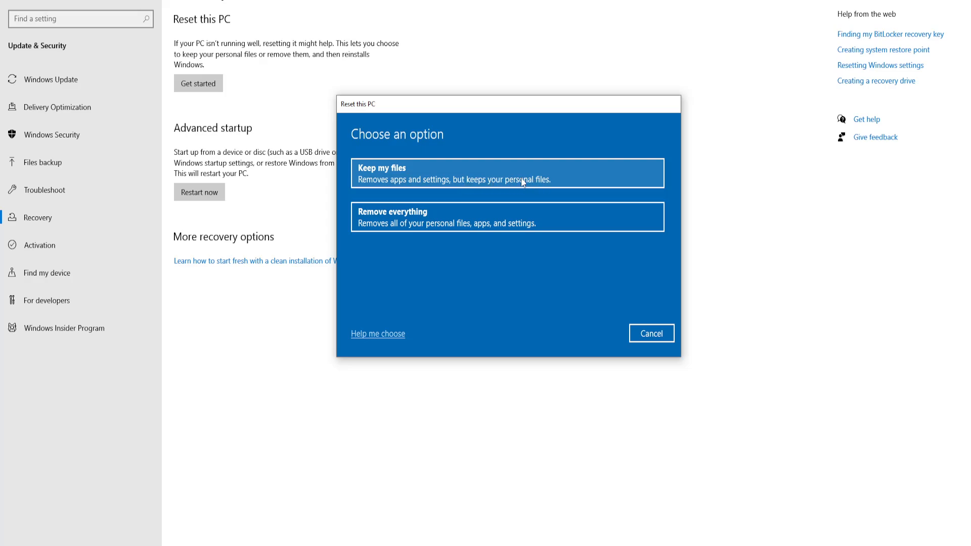
mouse_move(502, 180)
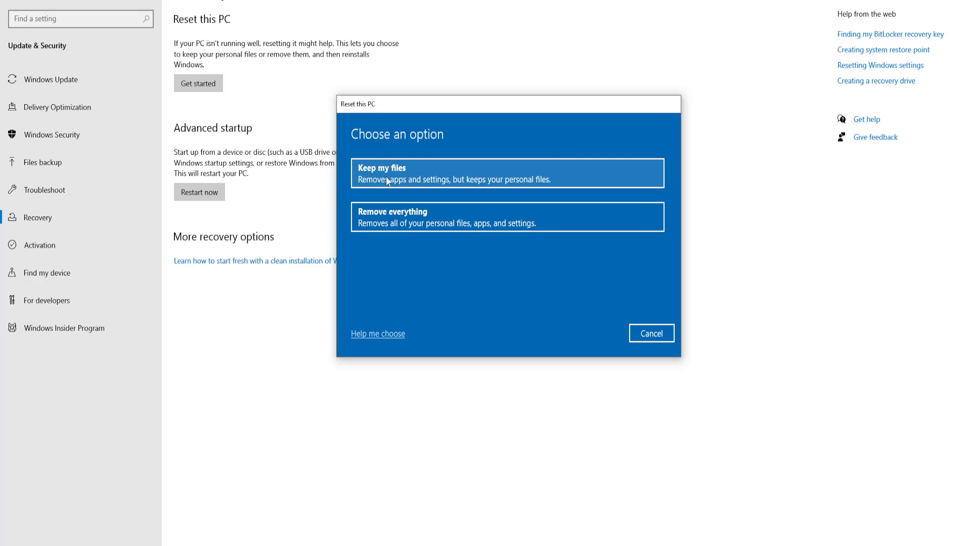
mouse_move(378, 185)
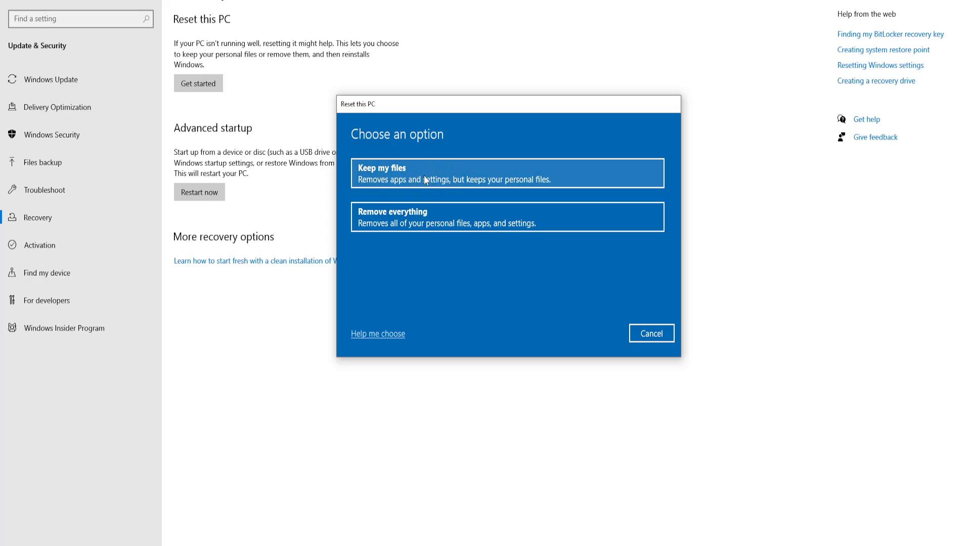
mouse_move(435, 226)
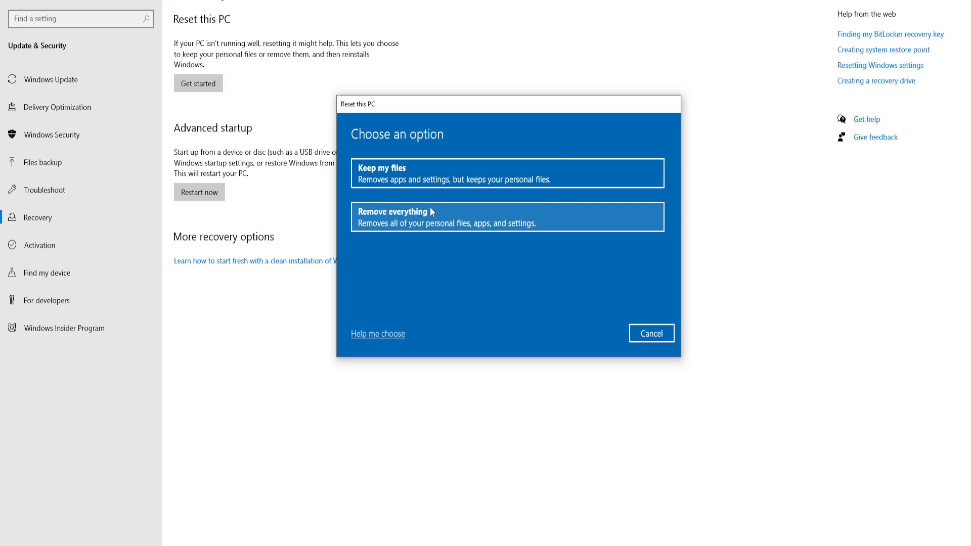
mouse_move(420, 225)
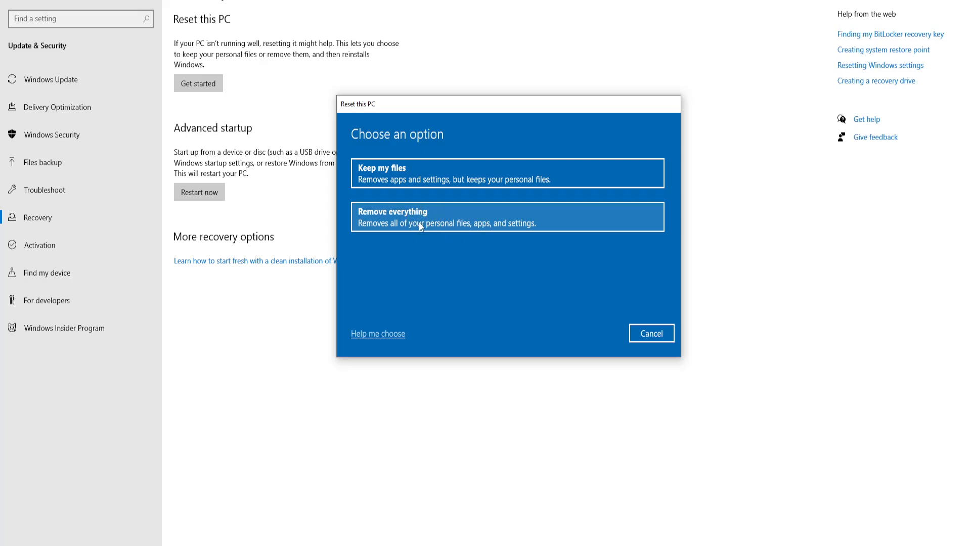
mouse_move(389, 177)
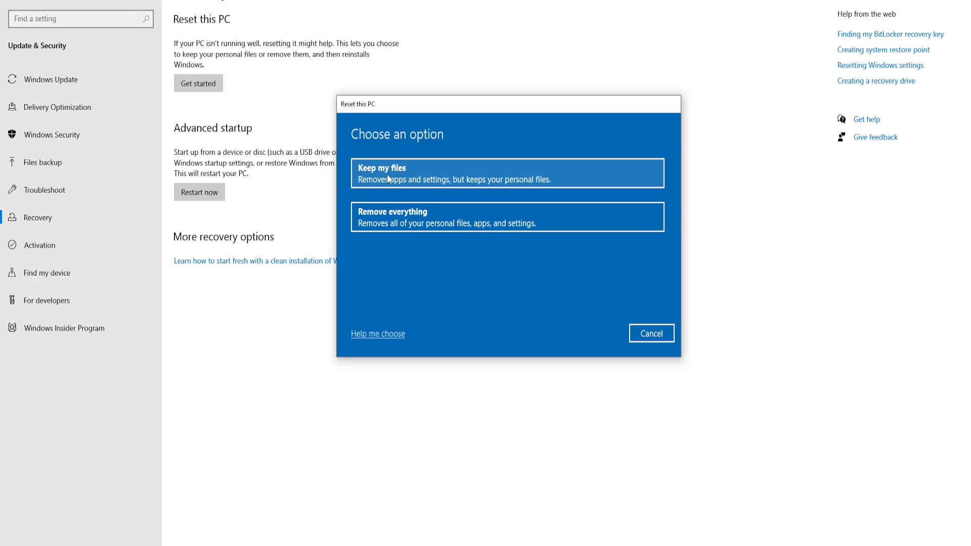
mouse_move(534, 154)
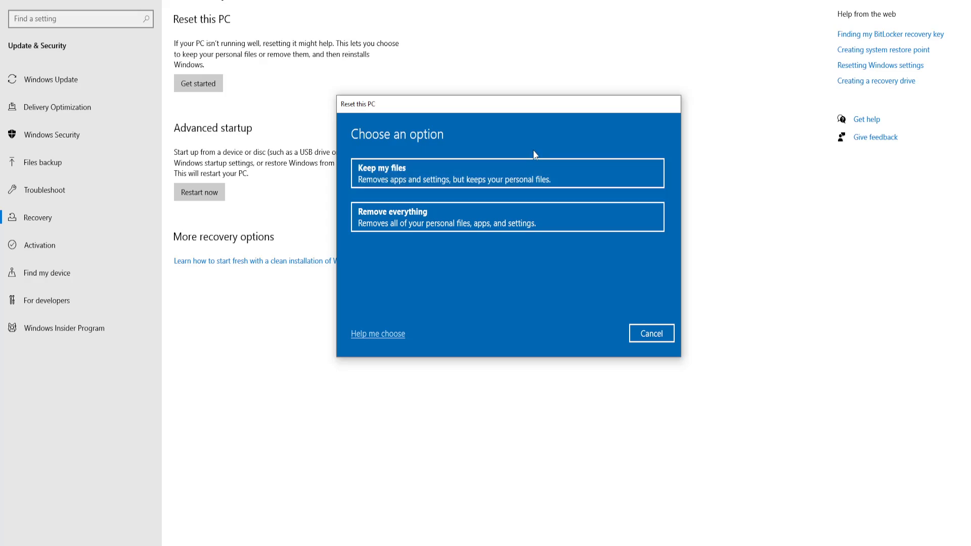
mouse_move(474, 172)
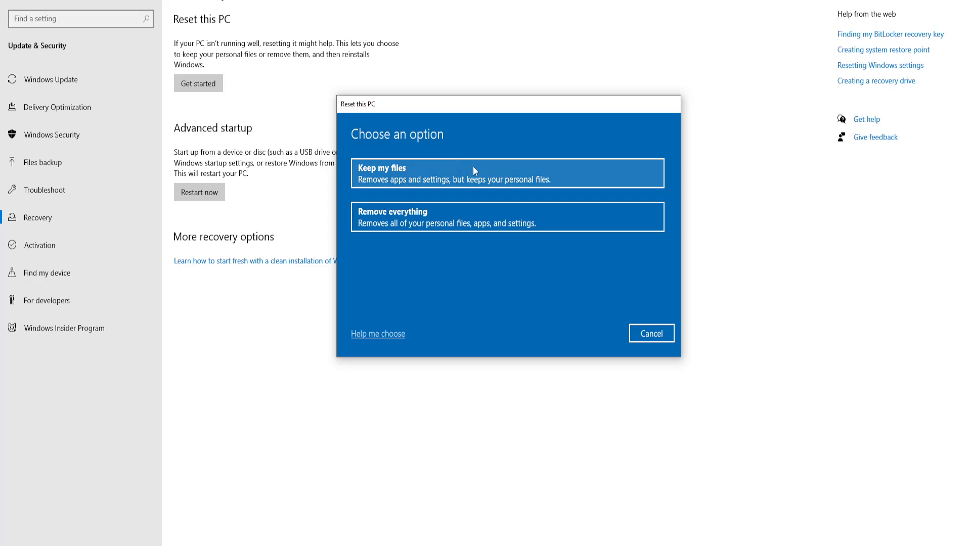
mouse_move(468, 172)
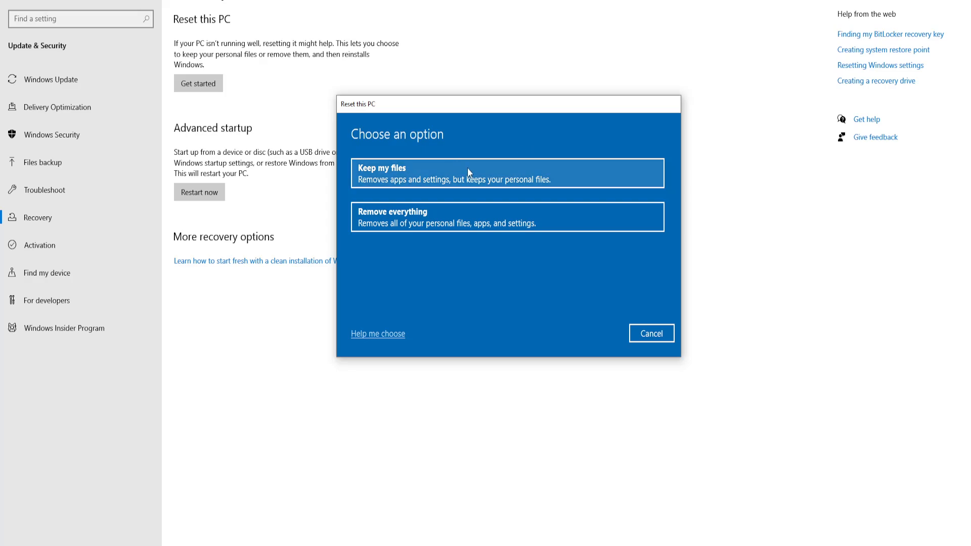
mouse_move(417, 164)
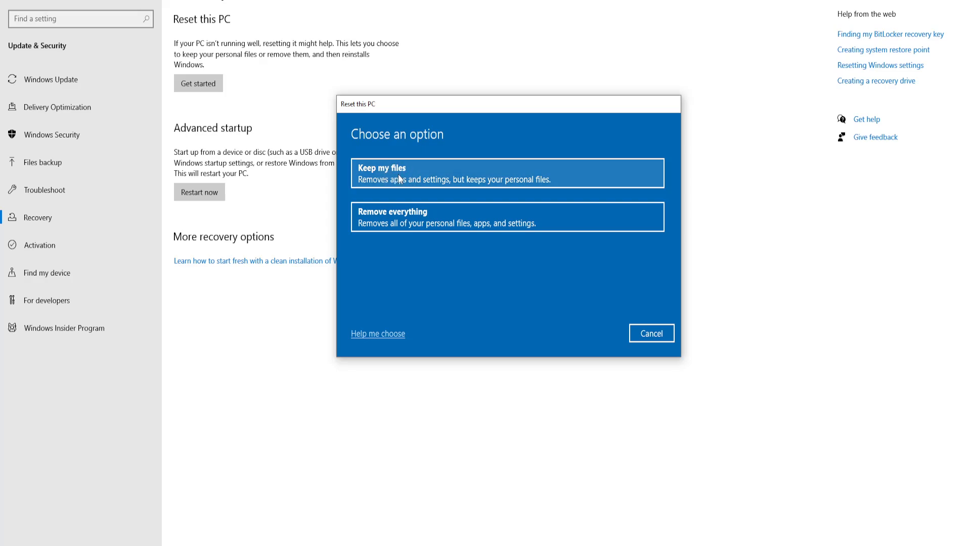
mouse_move(638, 318)
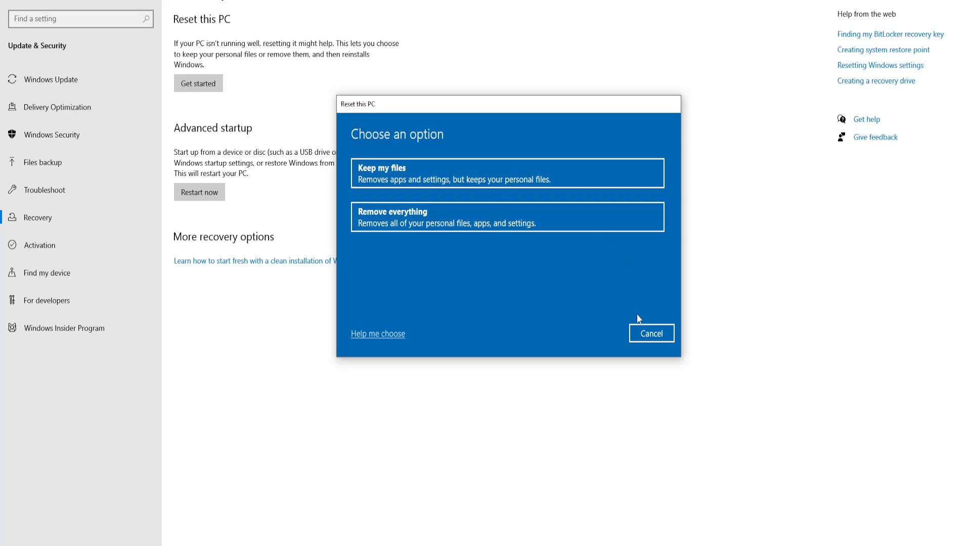
mouse_move(416, 185)
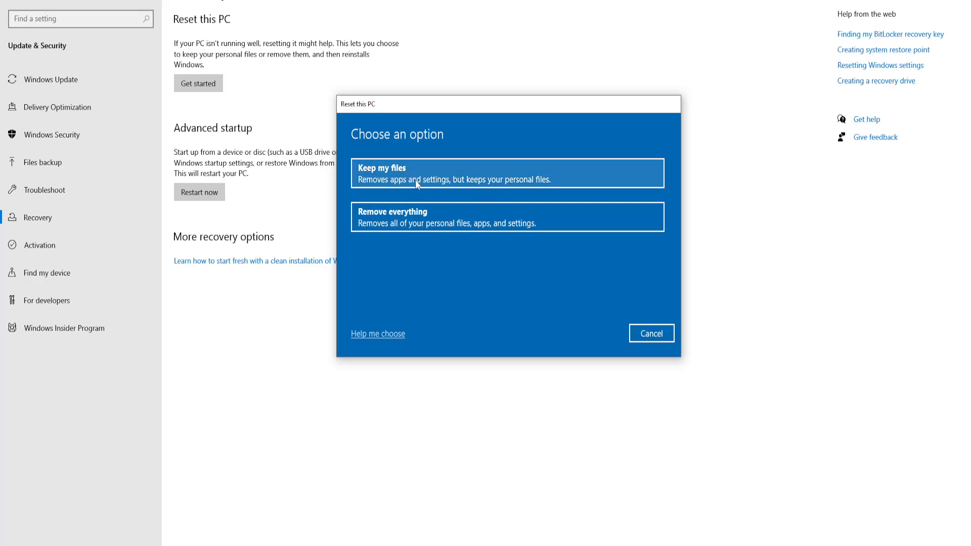
mouse_move(477, 175)
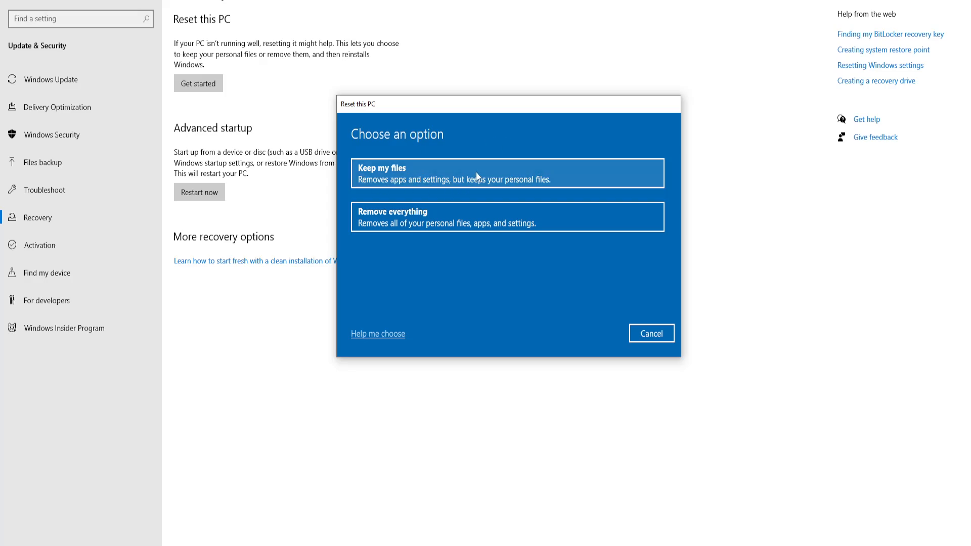